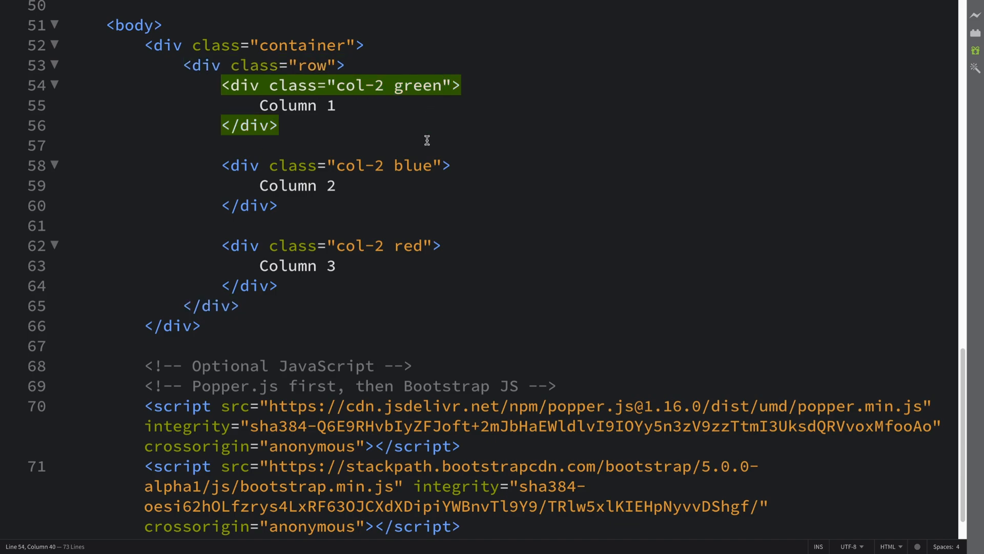
# - Append ml-auto to the green col-2 div's class, correcting the mistyped md
pyautogui.write('ml-')
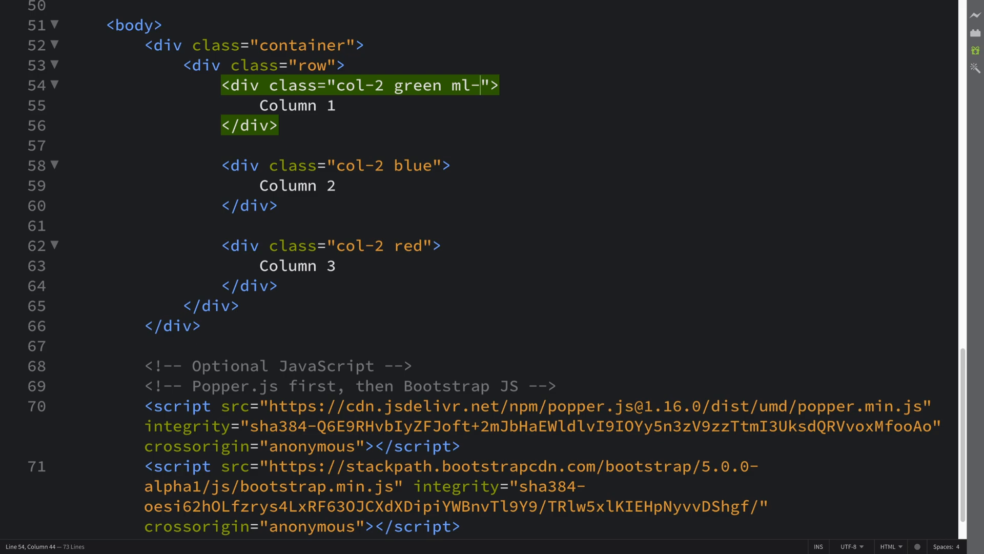
pyautogui.write('md')
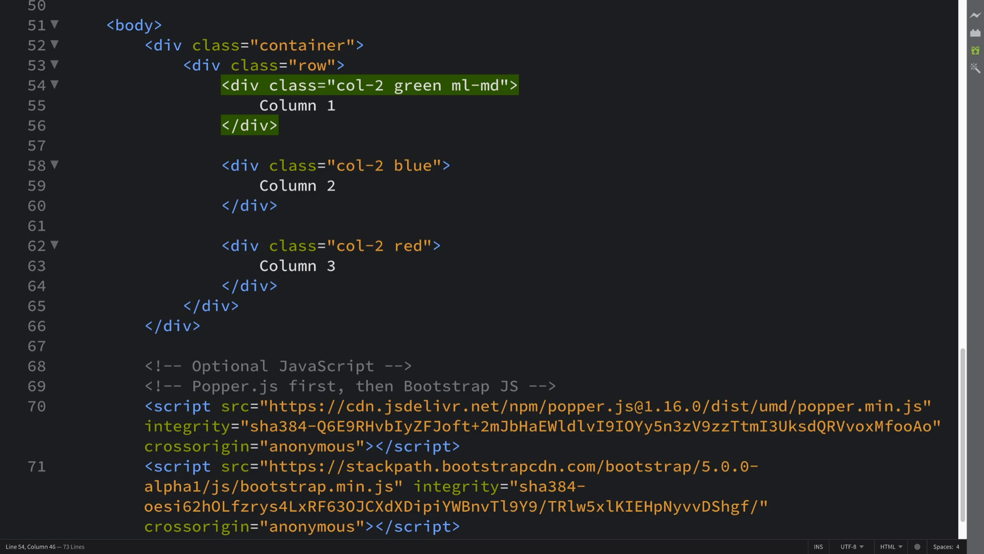
pyautogui.press('Backspace')
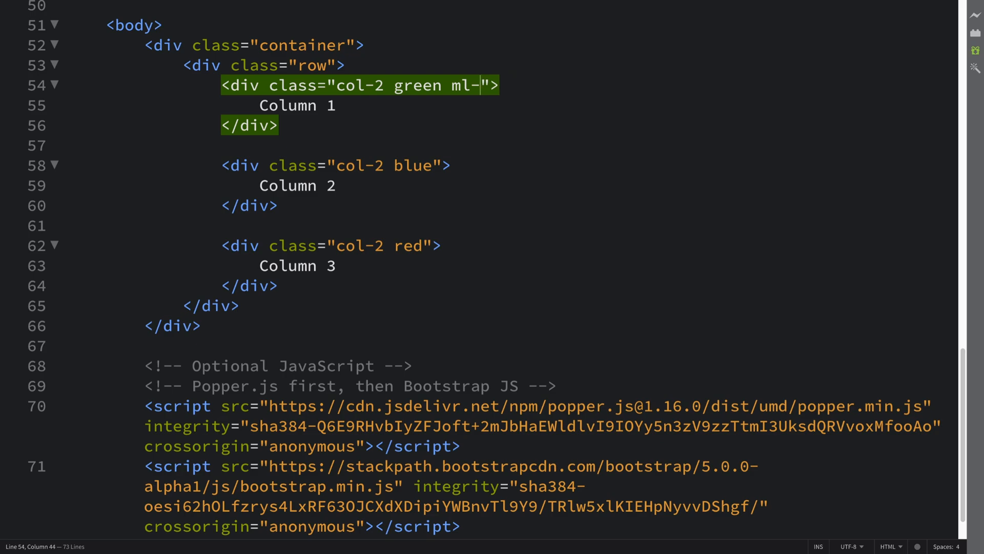
pyautogui.write('a')
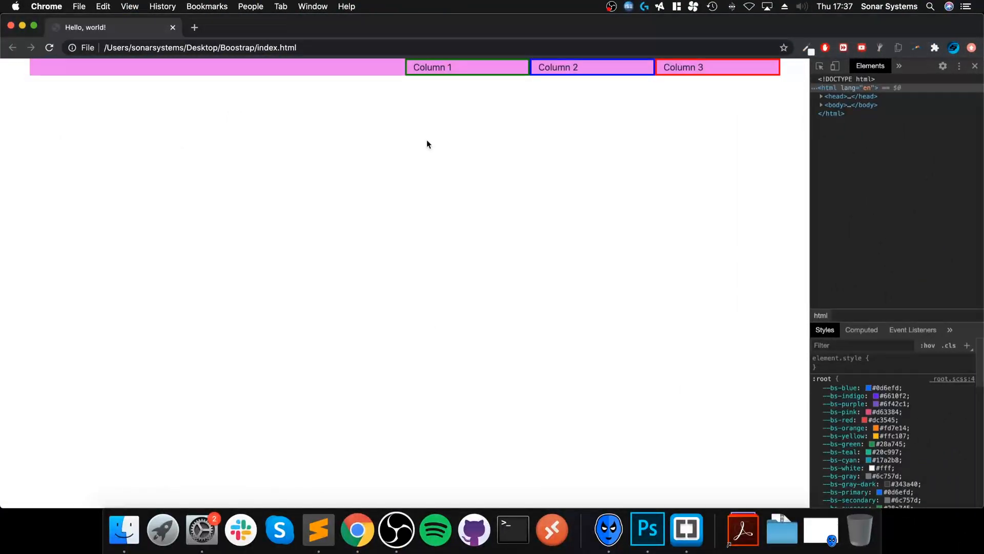
pyautogui.moveTo(439, 147)
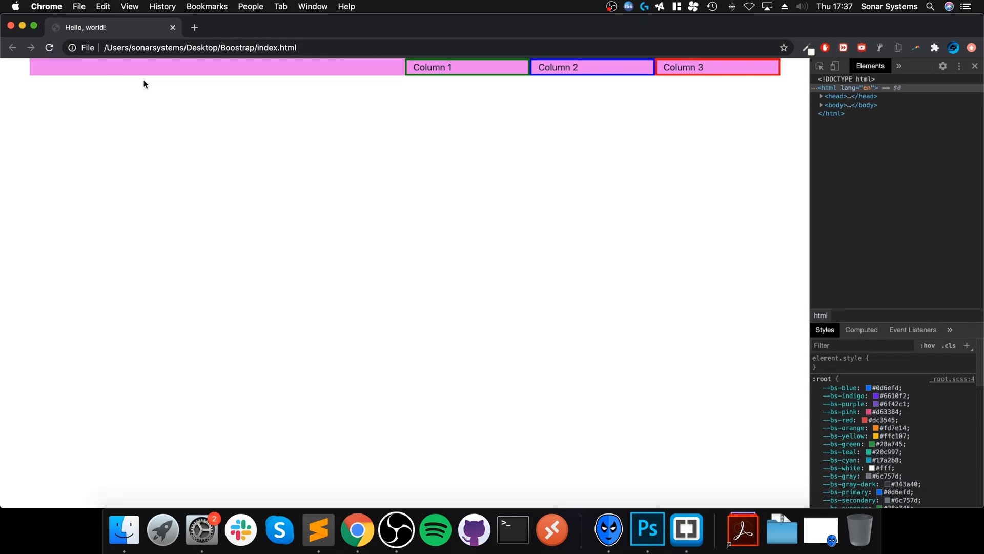
pyautogui.moveTo(315, 69)
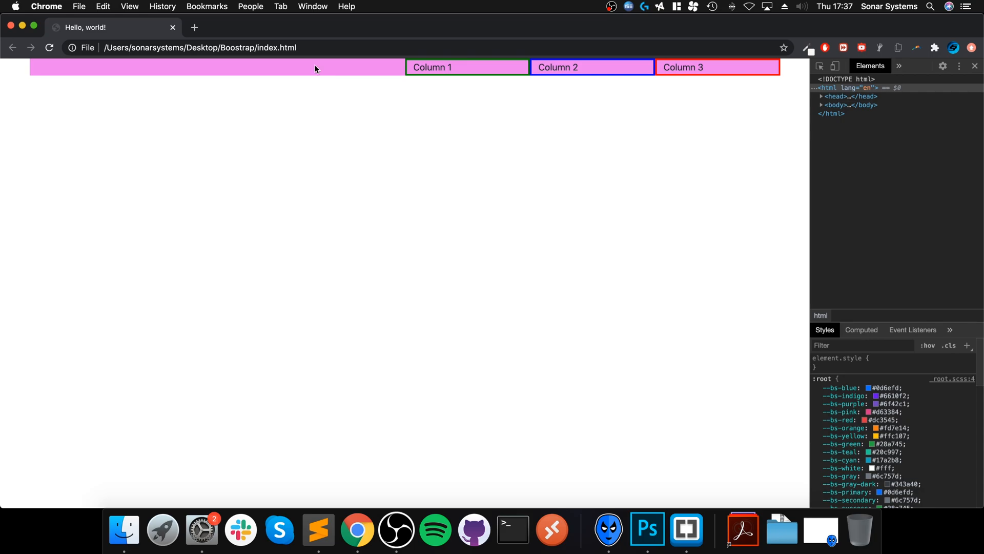
pyautogui.moveTo(374, 72)
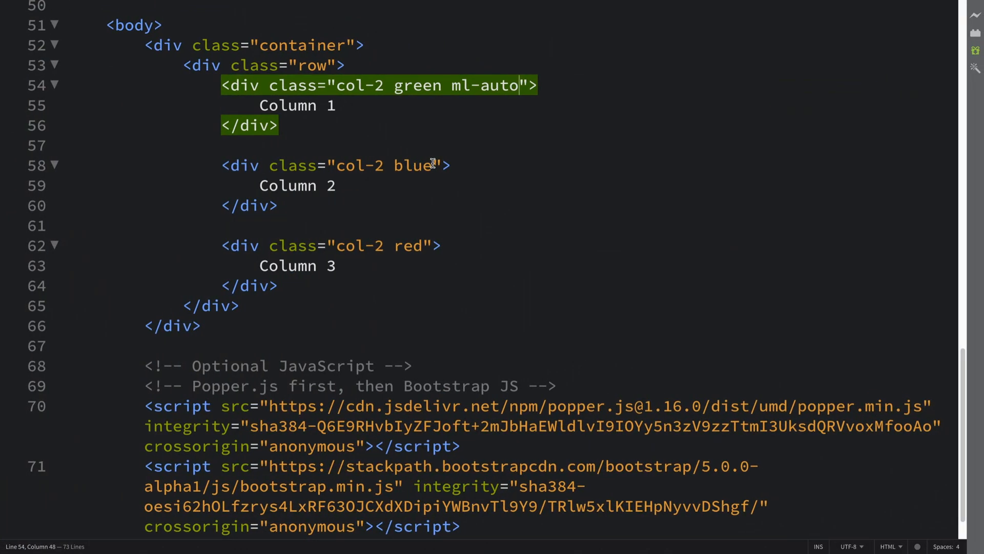
# - Append ml-auto to the blue Column 2 and red Column 3 div classes
pyautogui.write('ml-a')
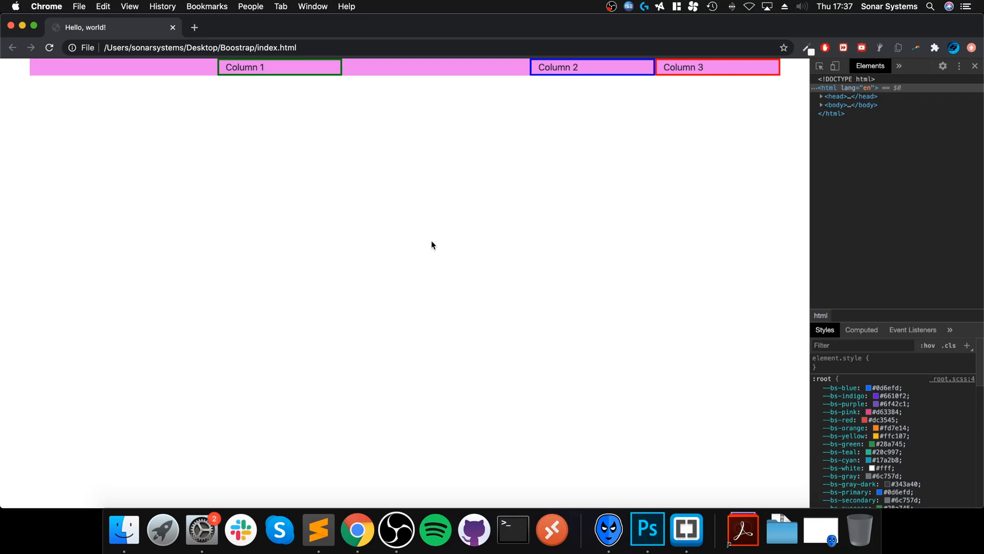
pyautogui.moveTo(402, 62)
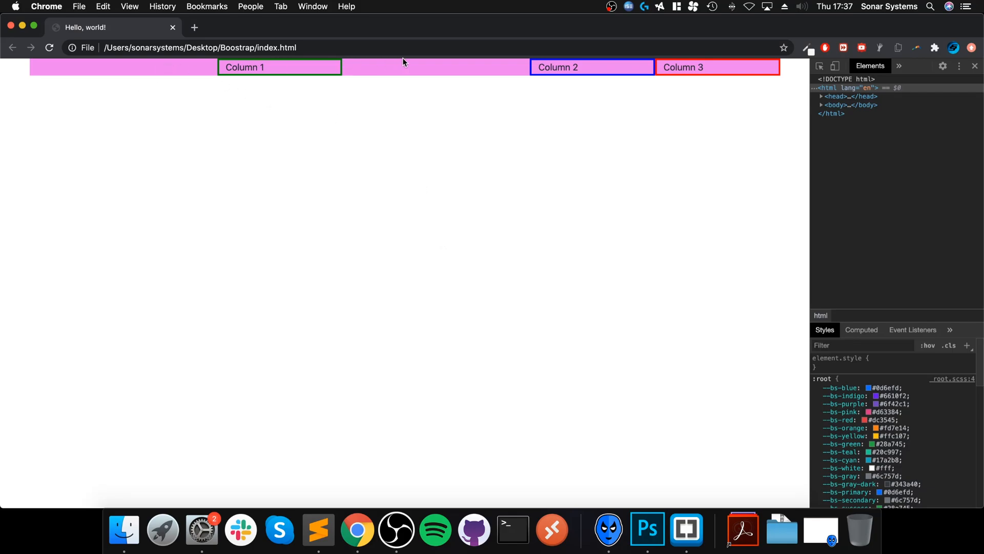
pyautogui.moveTo(568, 75)
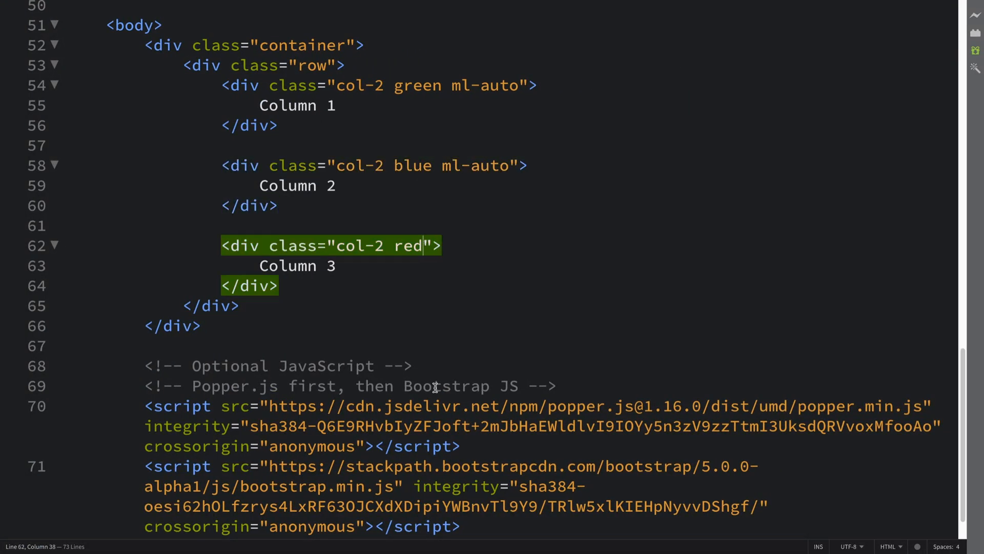
pyautogui.write('ml-')
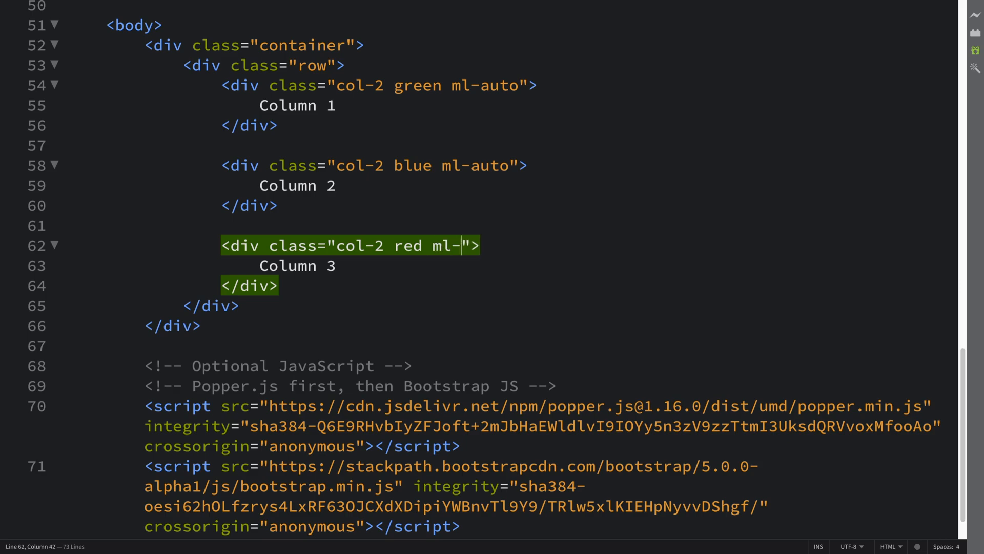
pyautogui.write('auto')
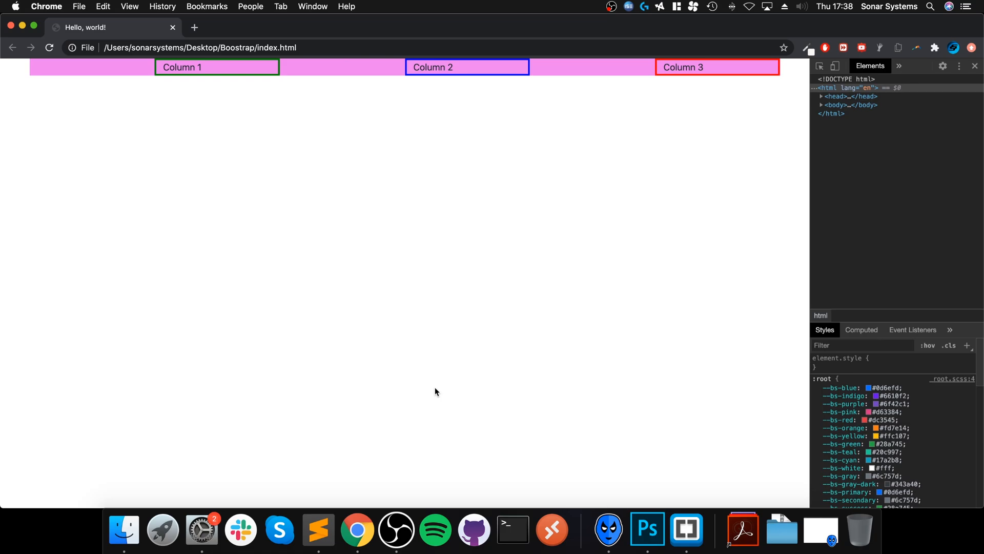
pyautogui.moveTo(392, 255)
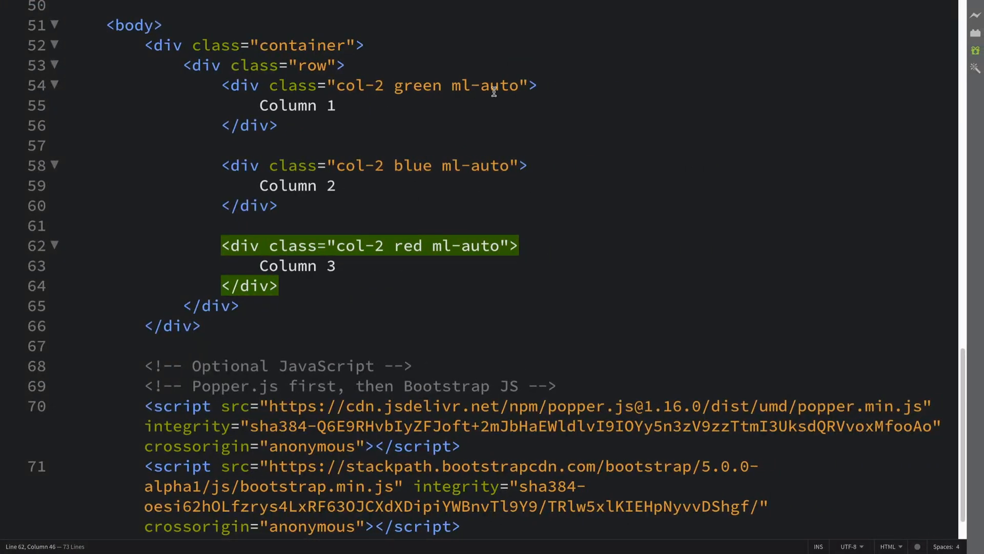
pyautogui.moveTo(481, 136)
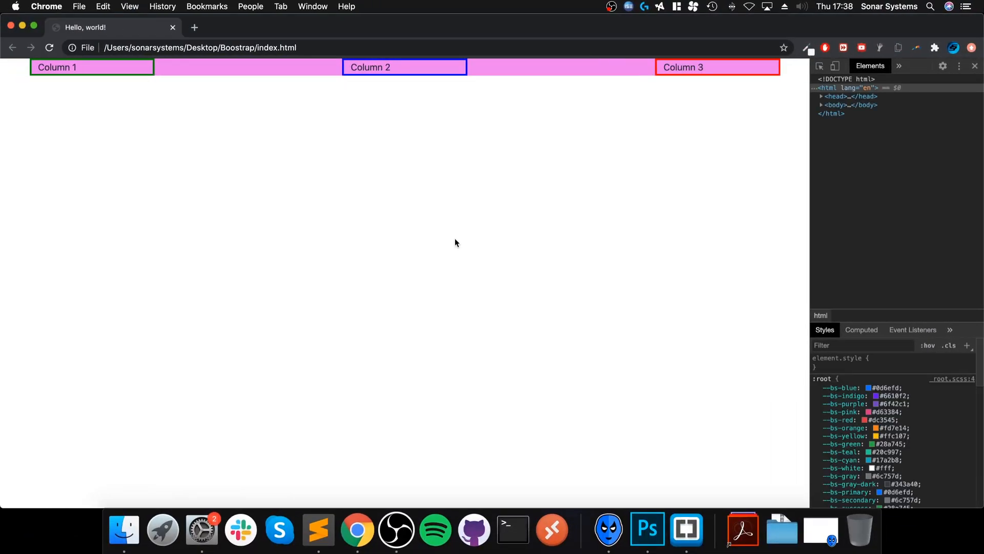
pyautogui.moveTo(504, 114)
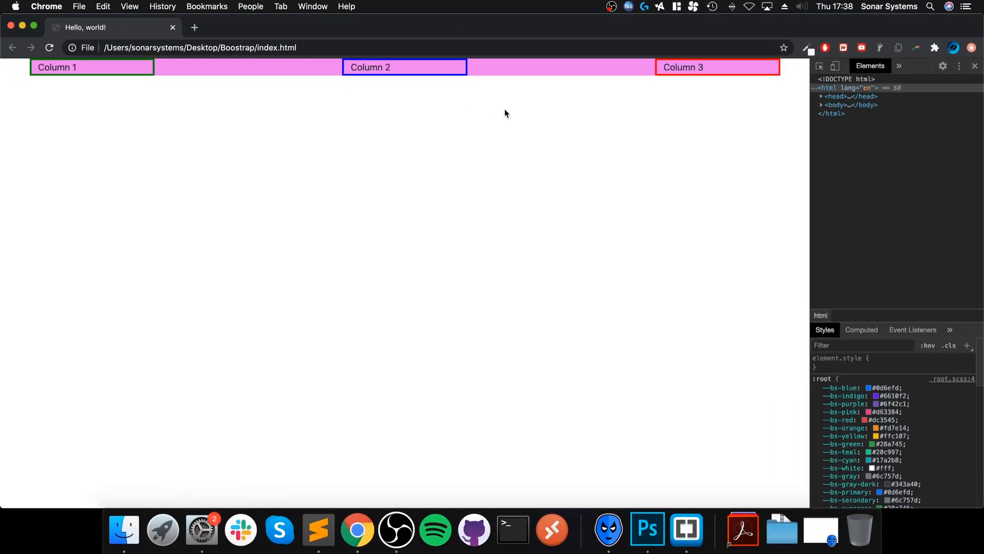
pyautogui.moveTo(560, 194)
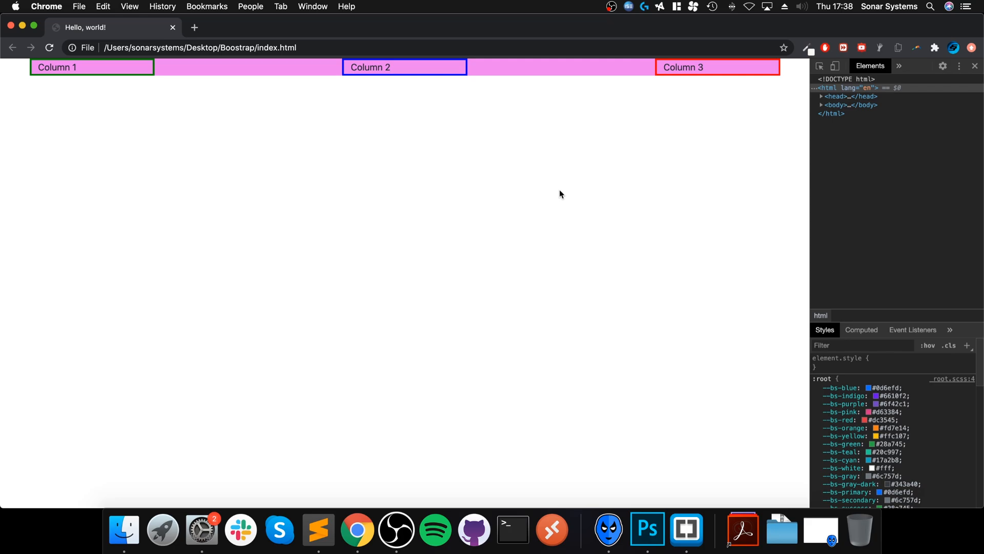